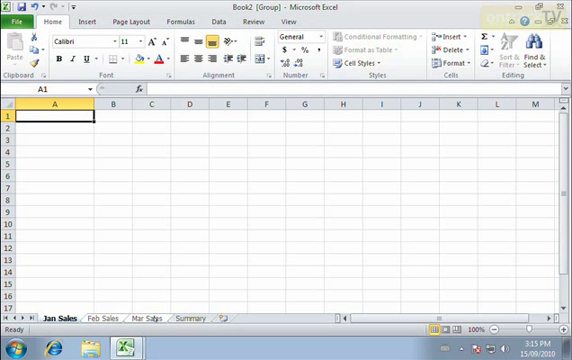
mouse_move(104, 252)
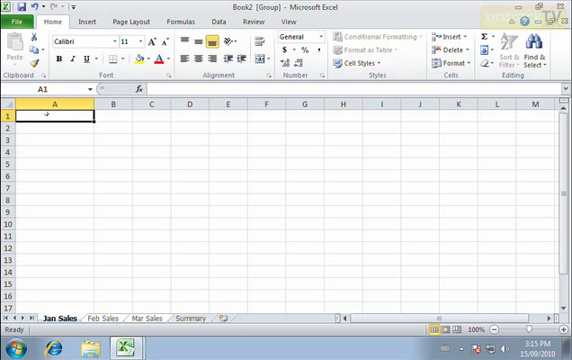
Enter the Sales title and the names Alex, Mary, Dave and Andrea down column A.
text(Sales)
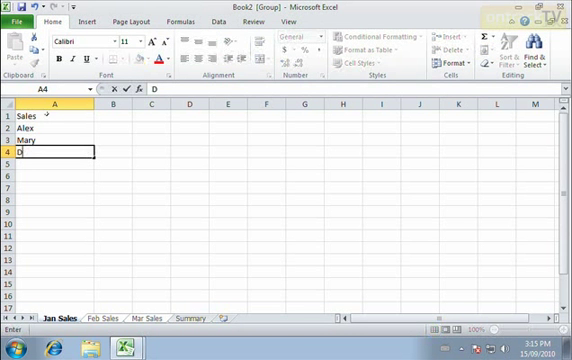
text(Dave)
click(56, 164)
text(Andrea)
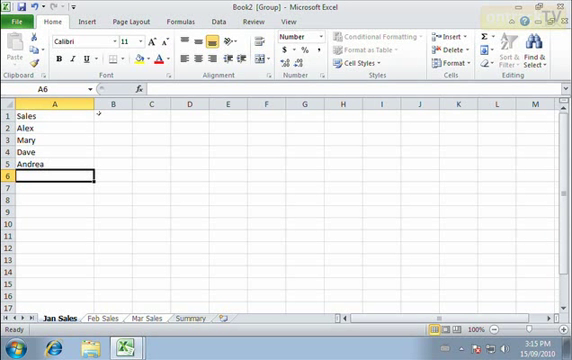
Enter Week 1 in B1 and extend Week 2–Week 4 across C1:E1.
click(118, 116)
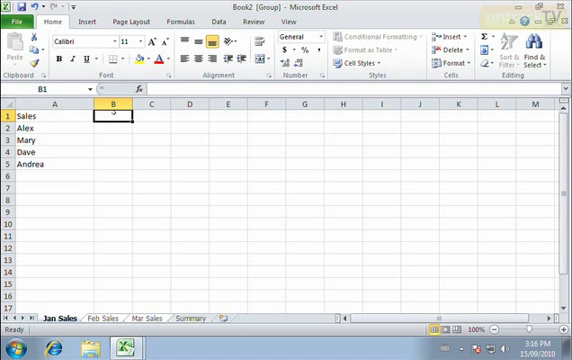
text(Week 1)
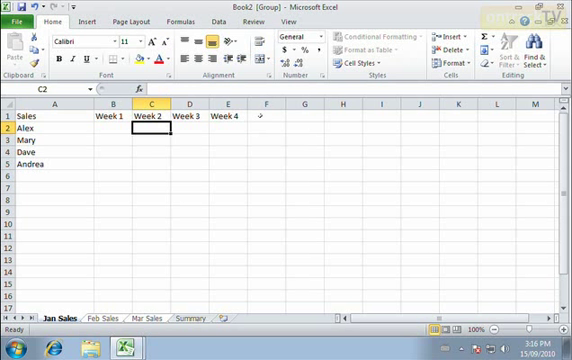
click(264, 124)
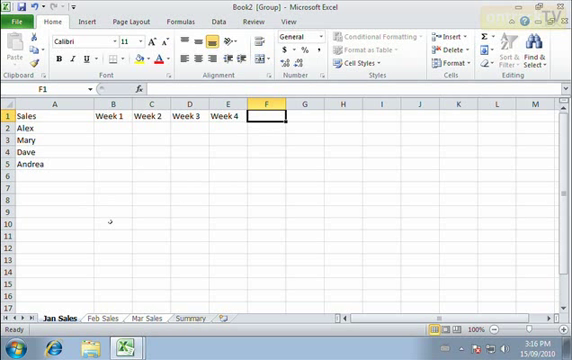
mouse_move(68, 288)
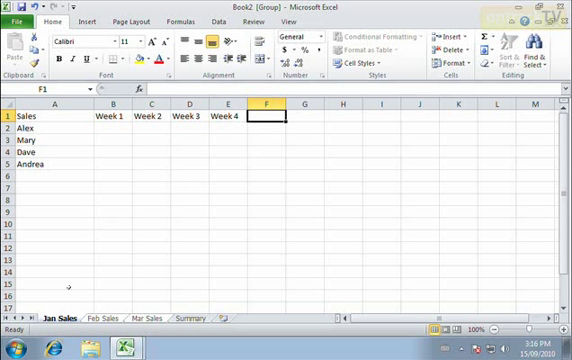